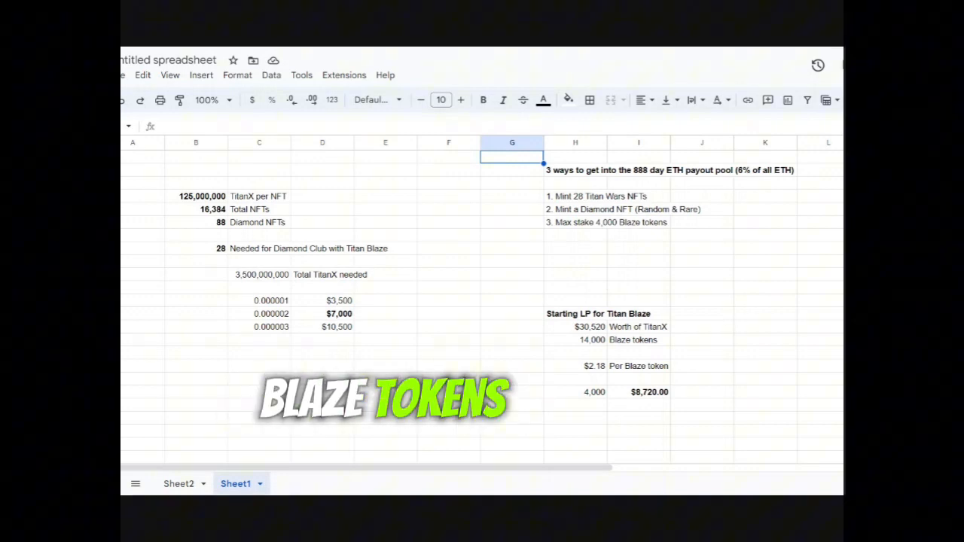
left_click(200, 196)
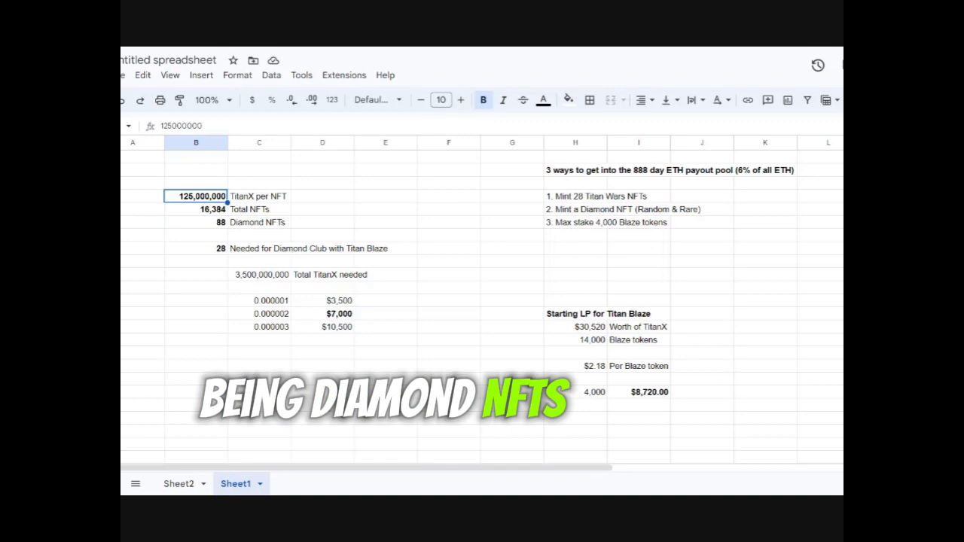
left_click(196, 249)
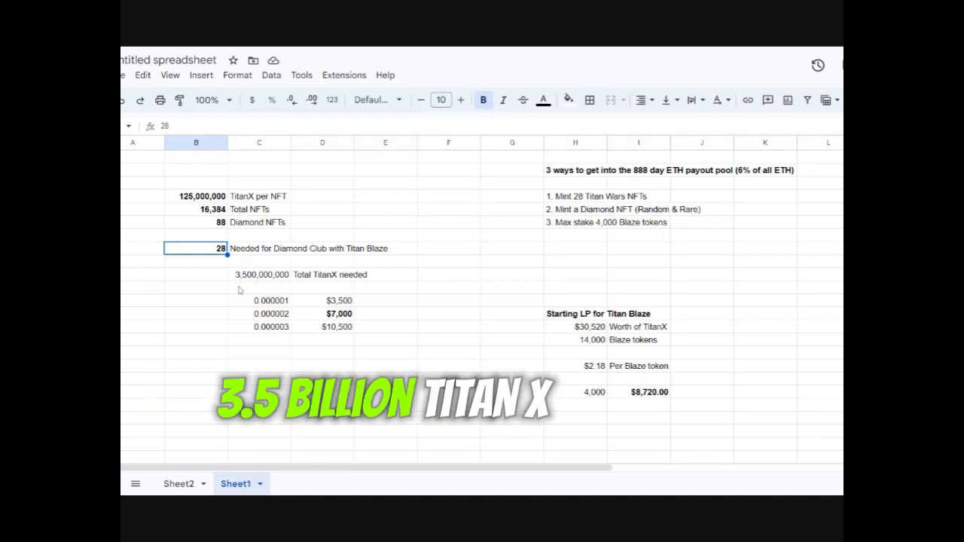
left_click(272, 300)
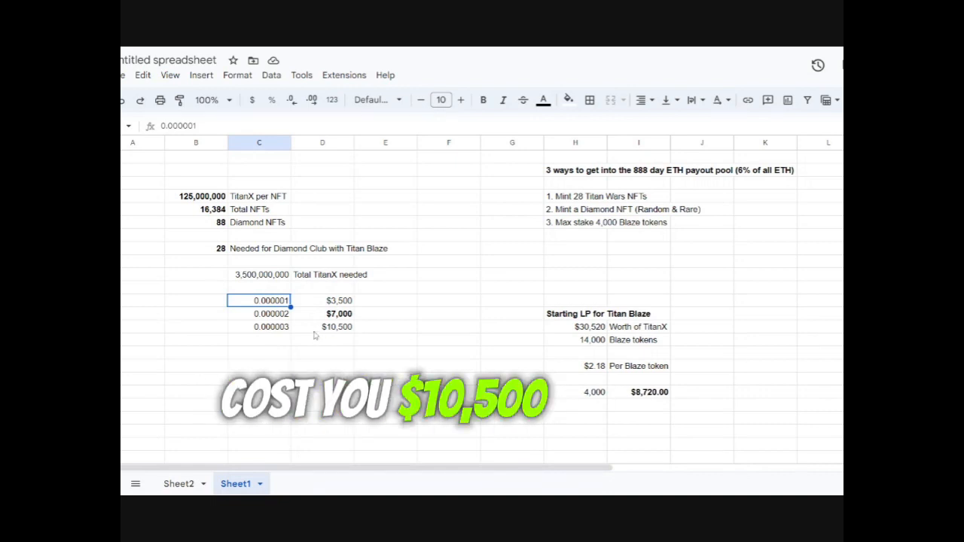
mouse_move(513, 301)
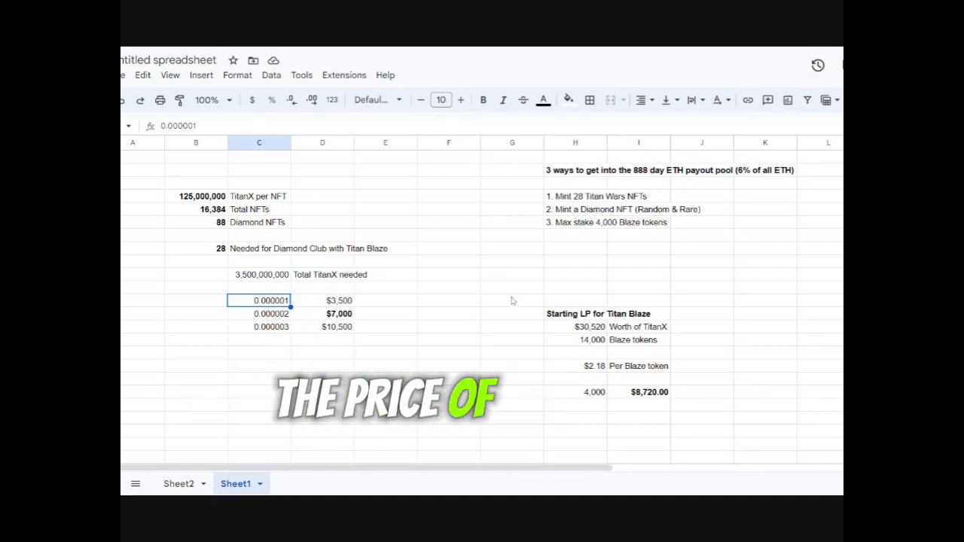
left_click(512, 300)
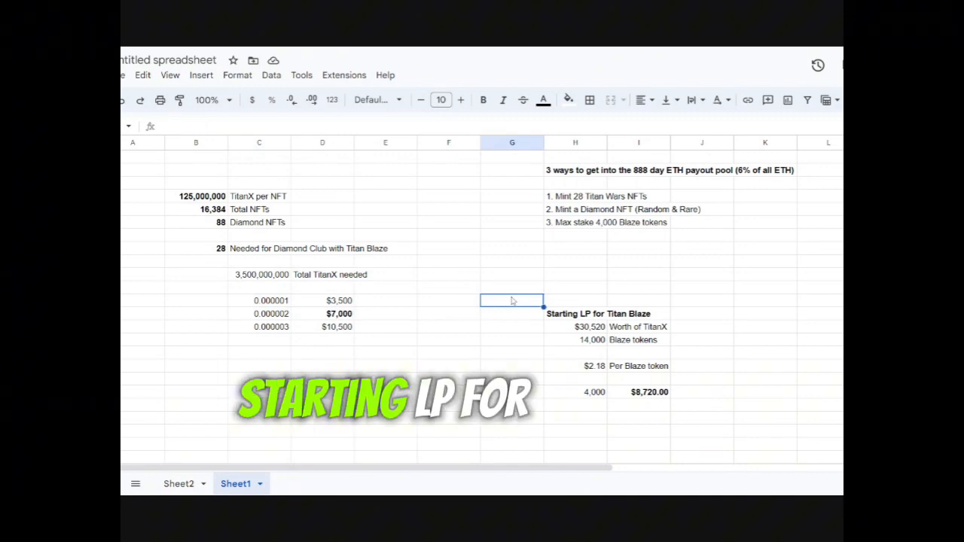